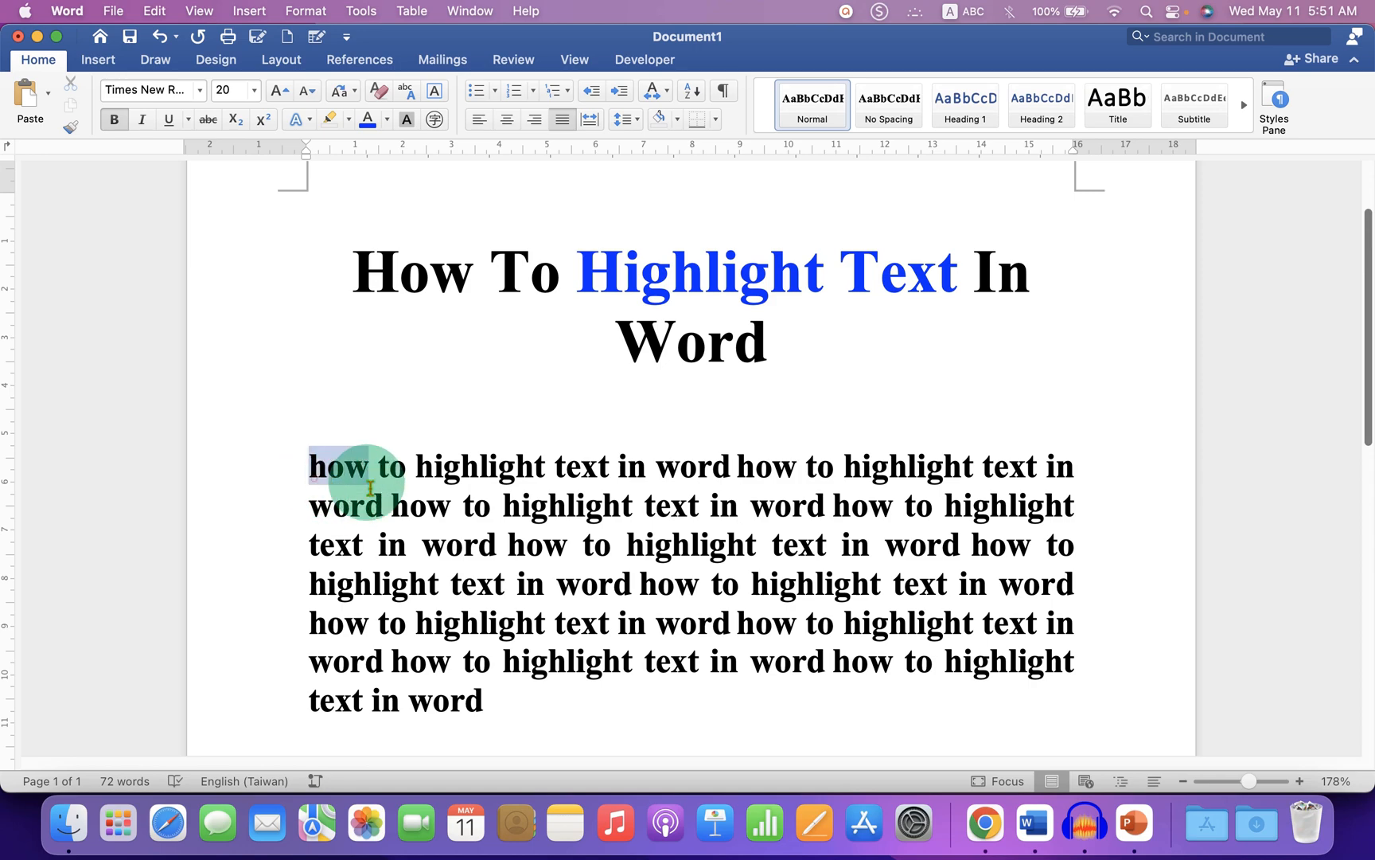
# Select the paragraph's first two lines, through the third "how to highlight"
pyautogui.moveTo(343, 463); pyautogui.dragTo(605, 505)
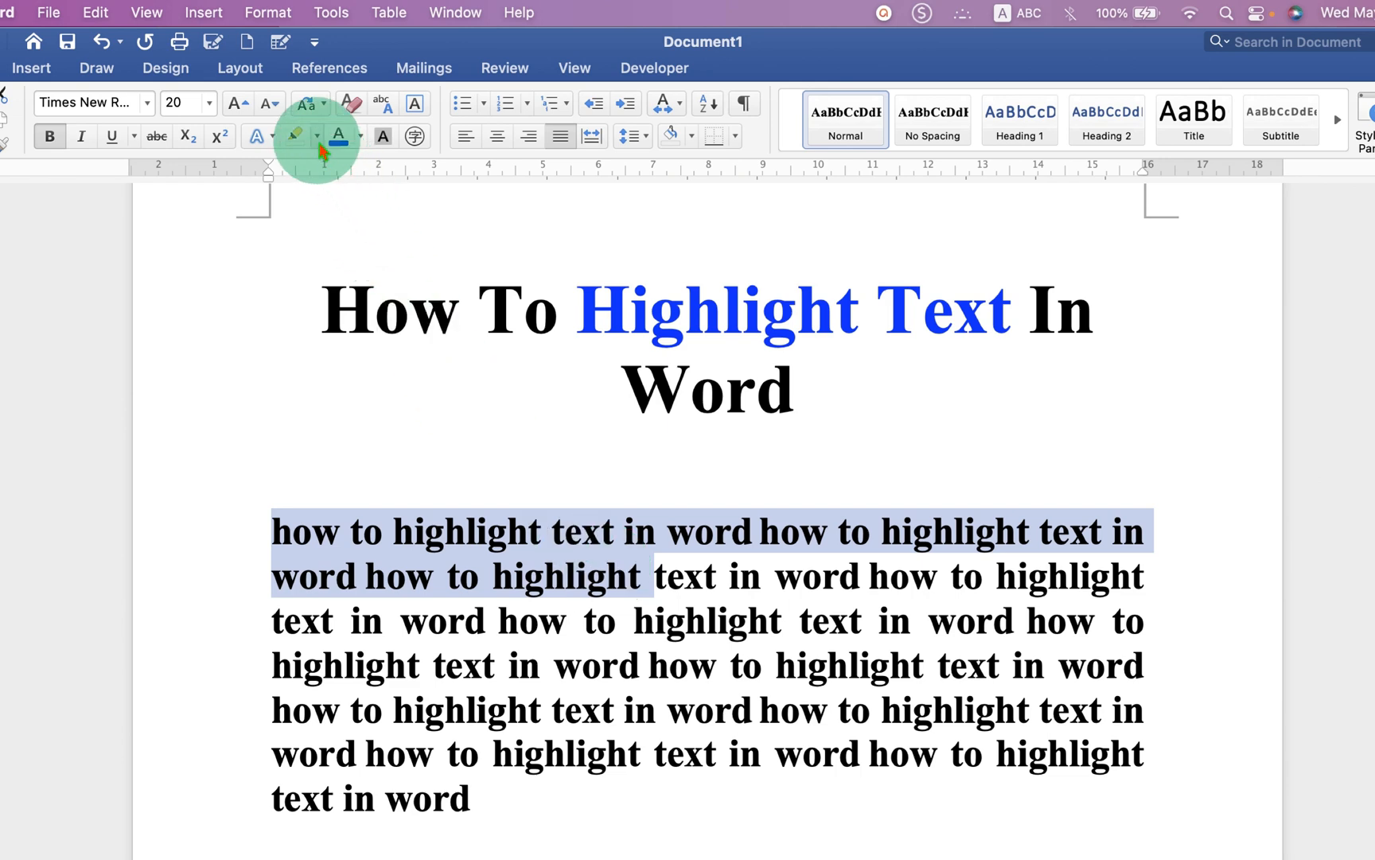
# Apply Yellow highlighting to the selected first two lines
pyautogui.click(317, 136)
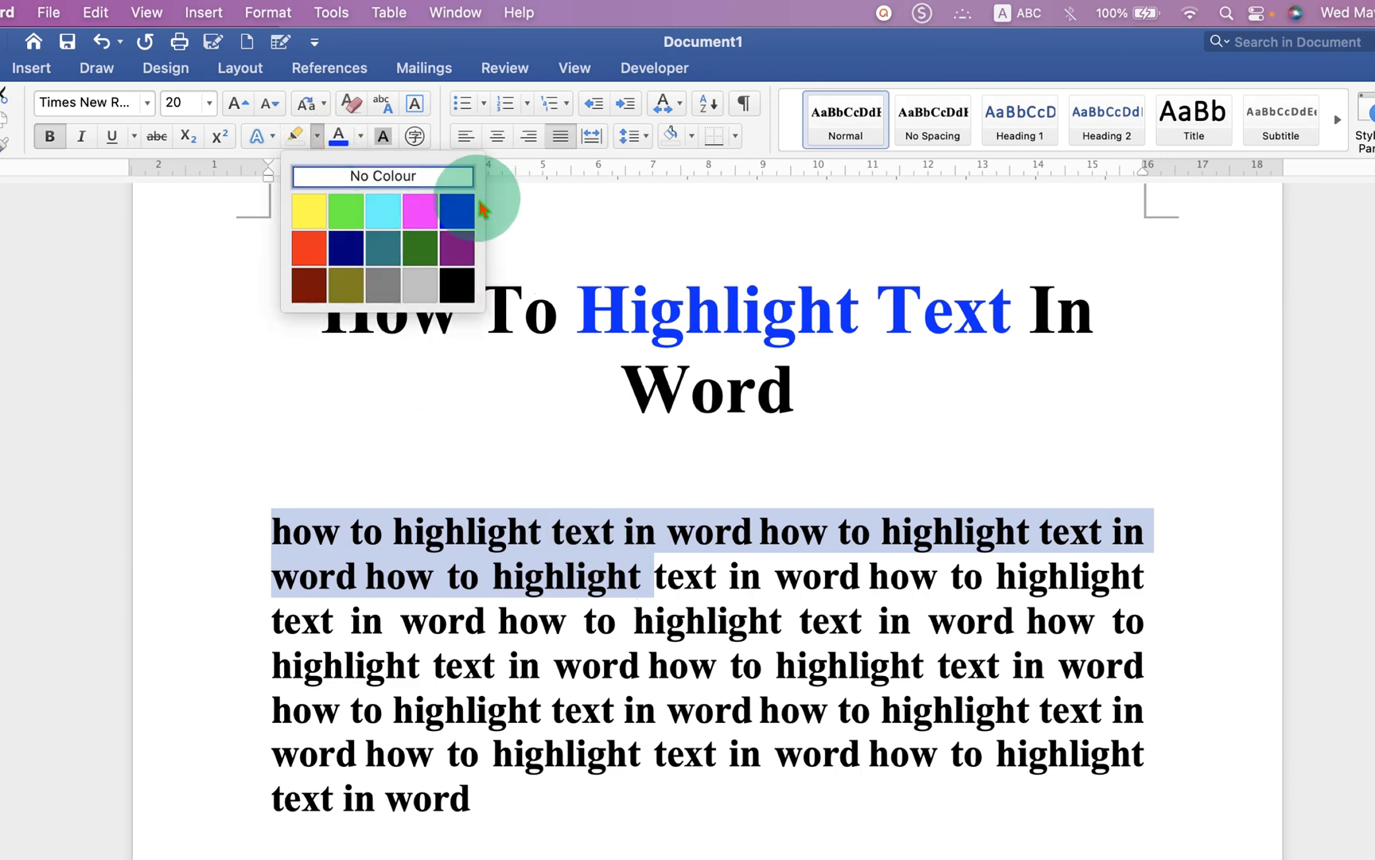
pyautogui.moveTo(343, 207)
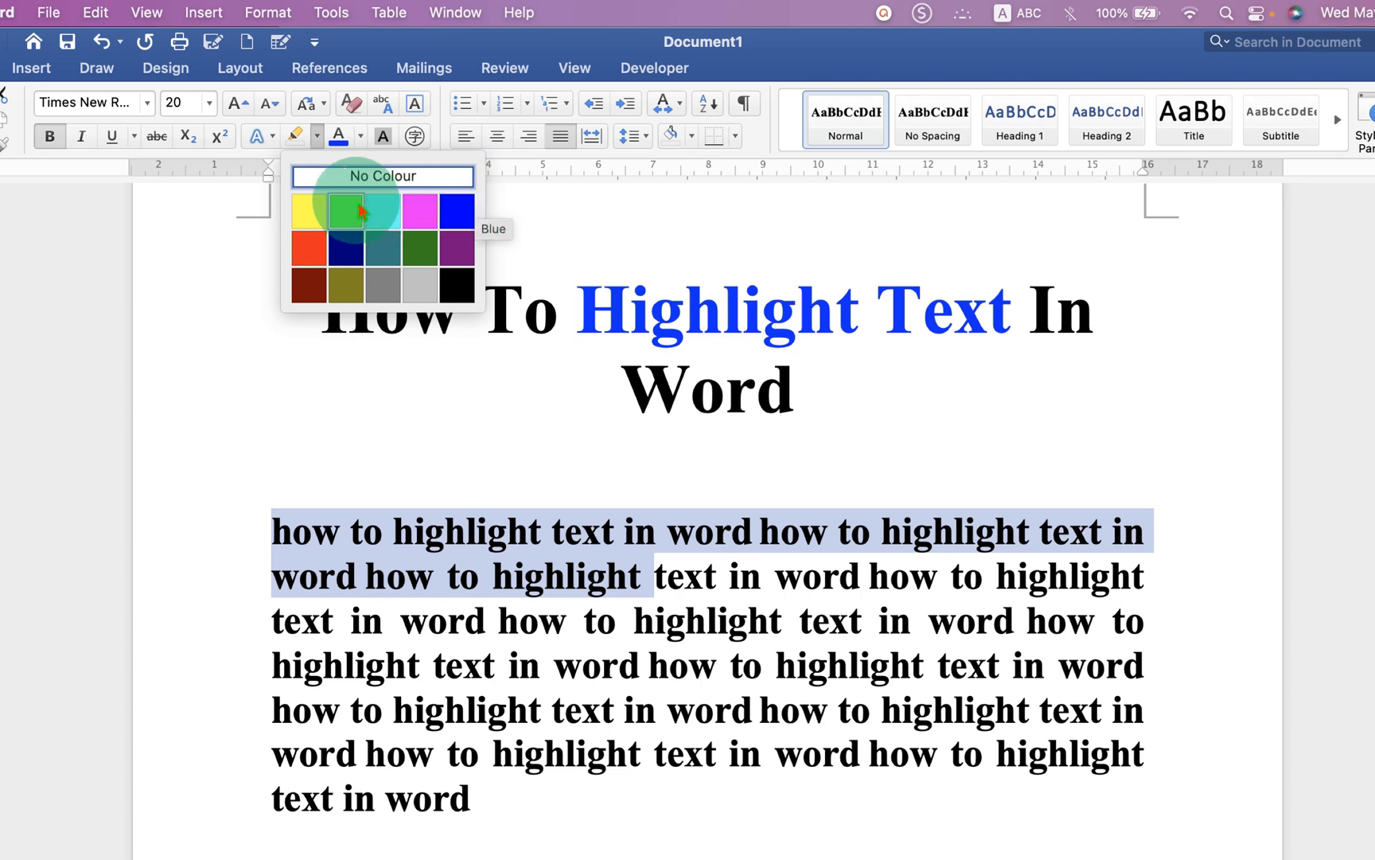
pyautogui.moveTo(308, 208)
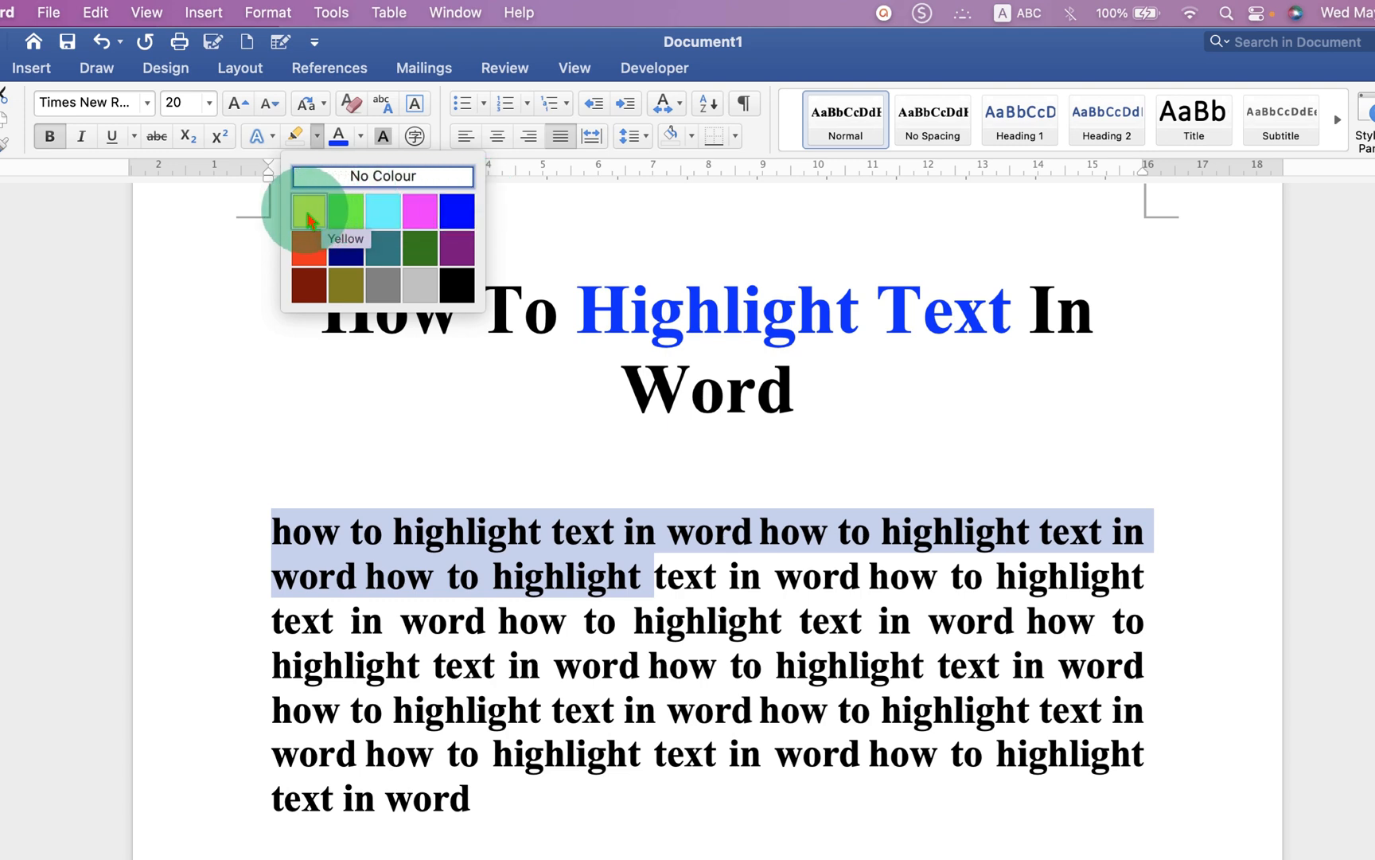
pyautogui.click(309, 208)
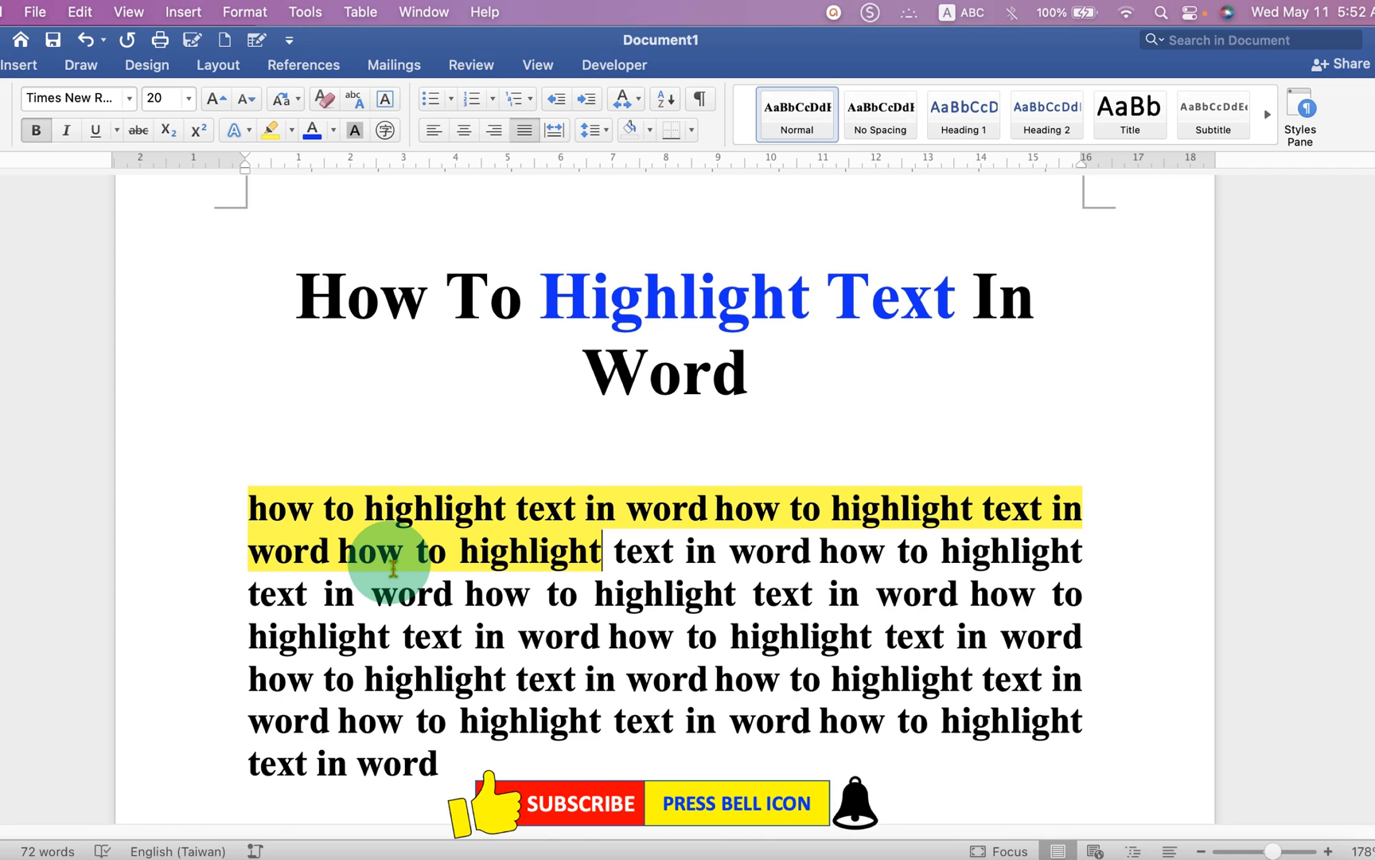
pyautogui.moveTo(654, 619)
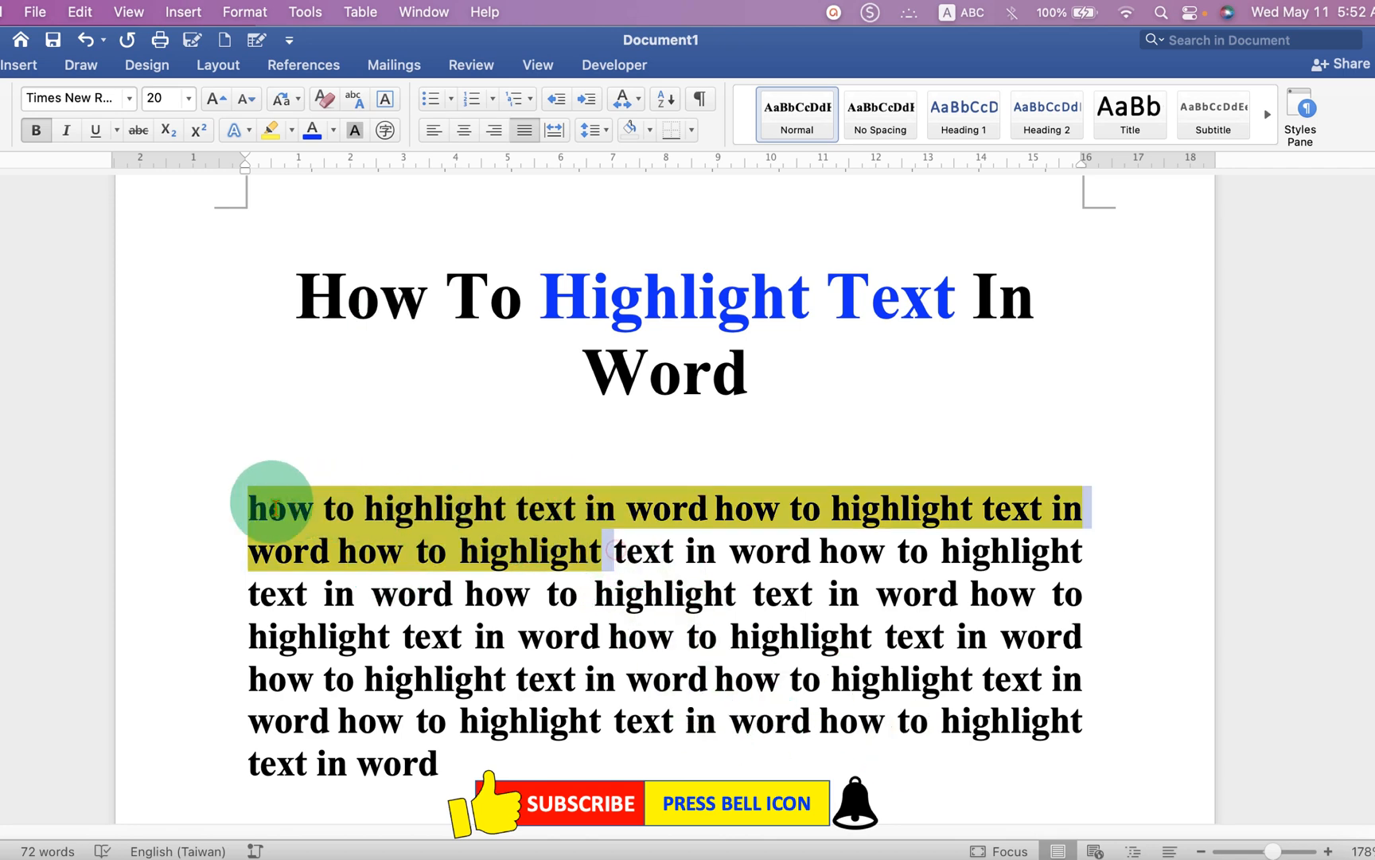
# Recolour the first two lines green and highlight part of lines three and four turquoise
pyautogui.click(290, 130)
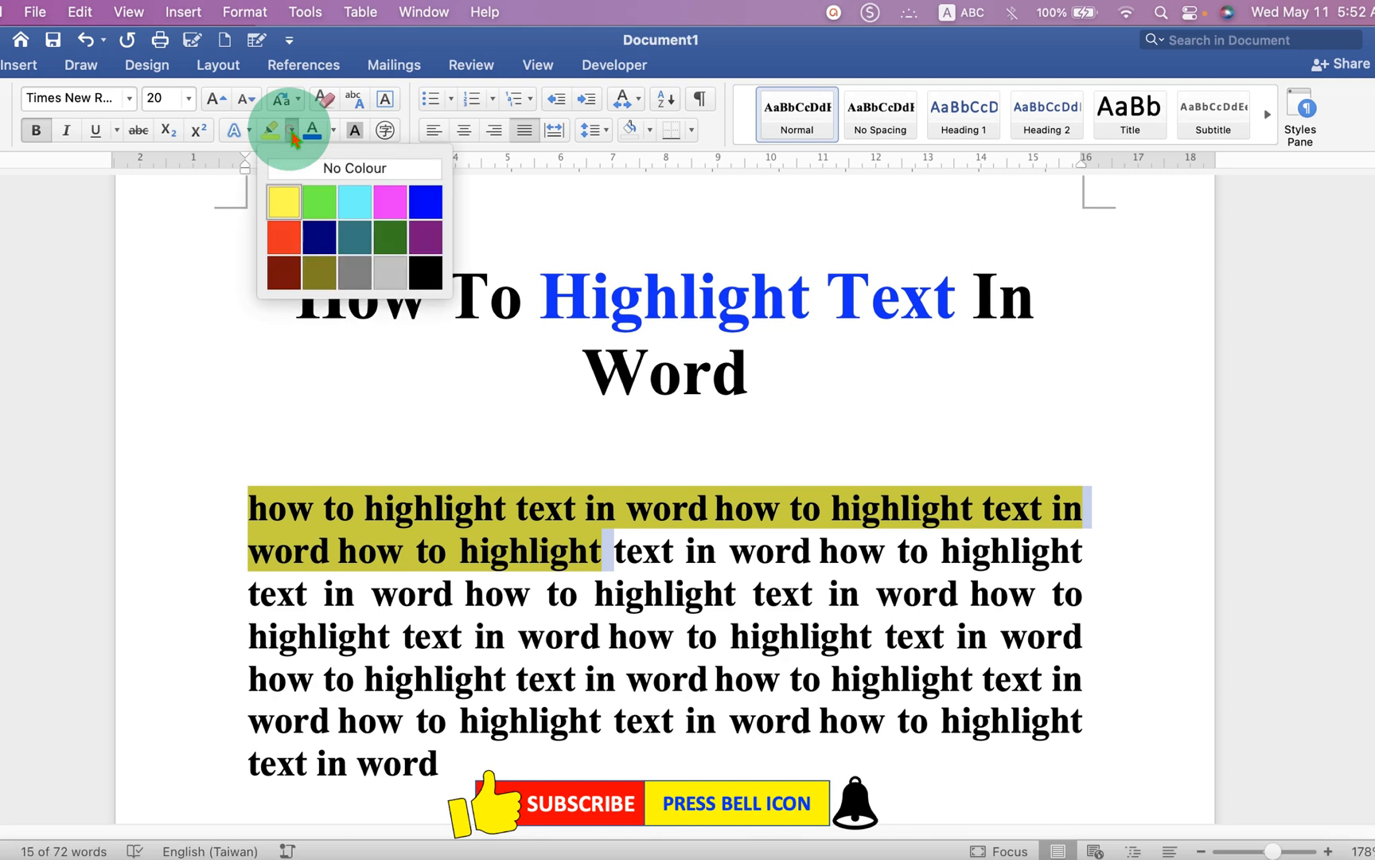
pyautogui.click(317, 202)
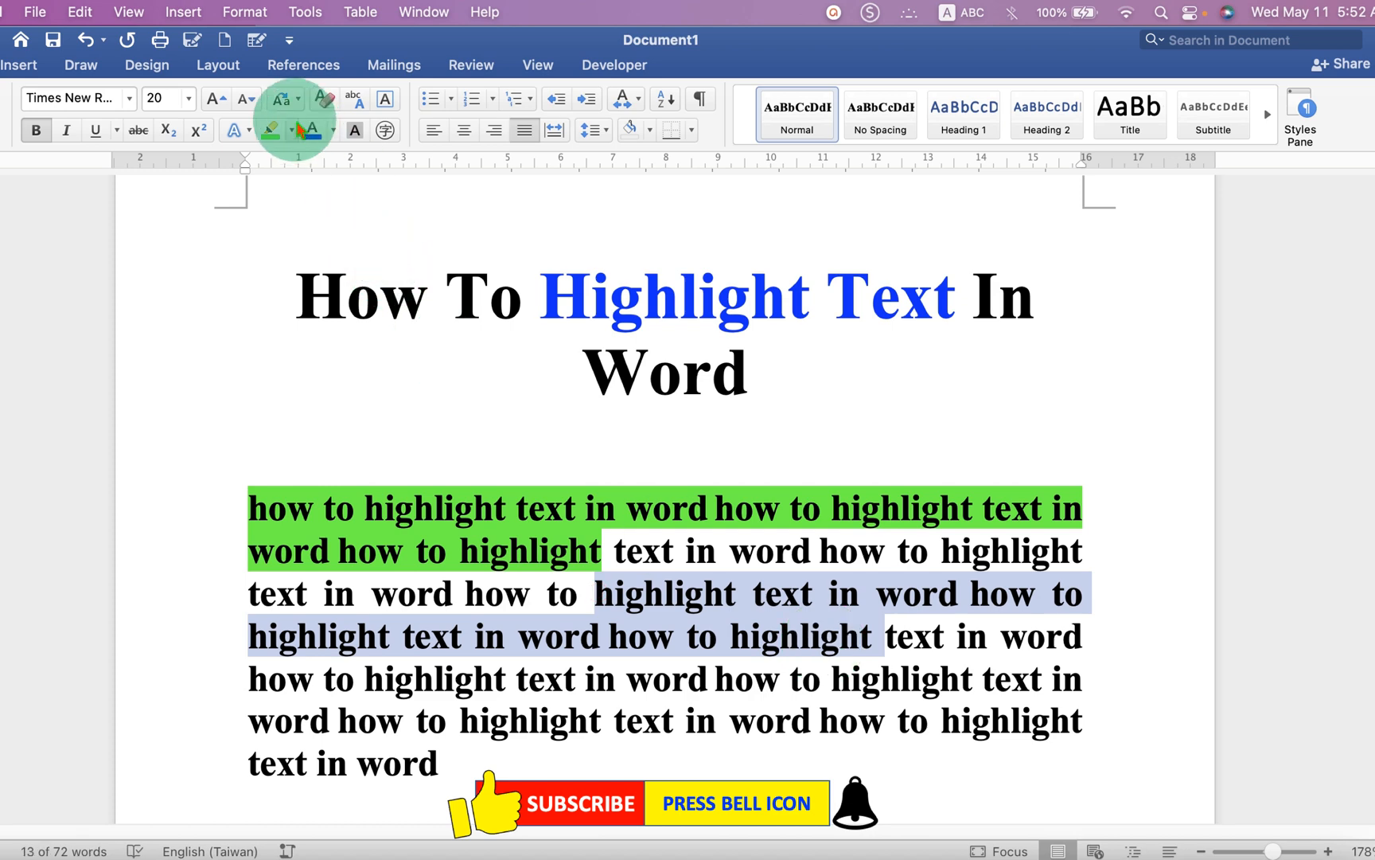
pyautogui.click(270, 129)
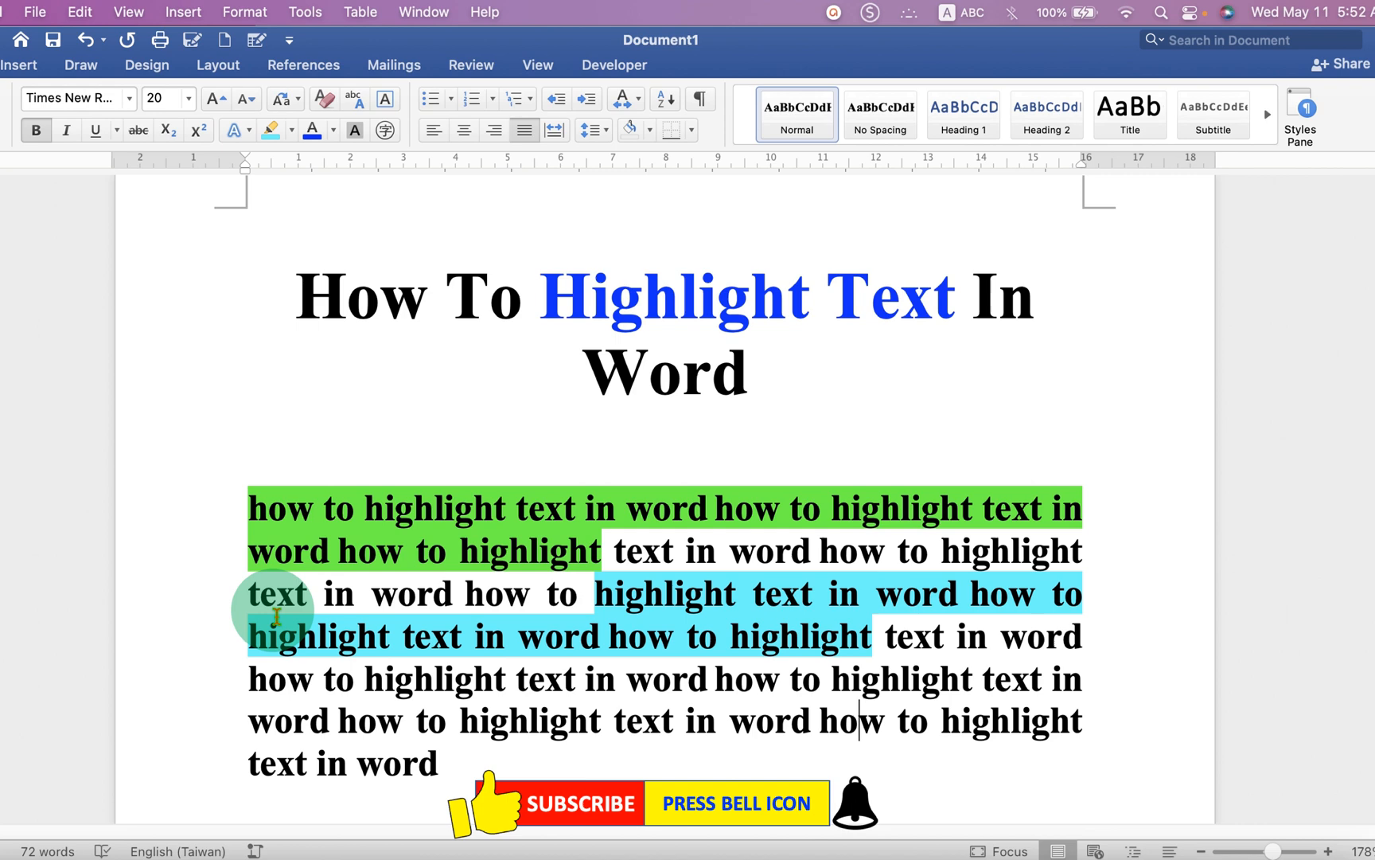
# Select the whole body paragraph and apply No Colour highlighting
pyautogui.moveTo(259, 508); pyautogui.dragTo(434, 764)
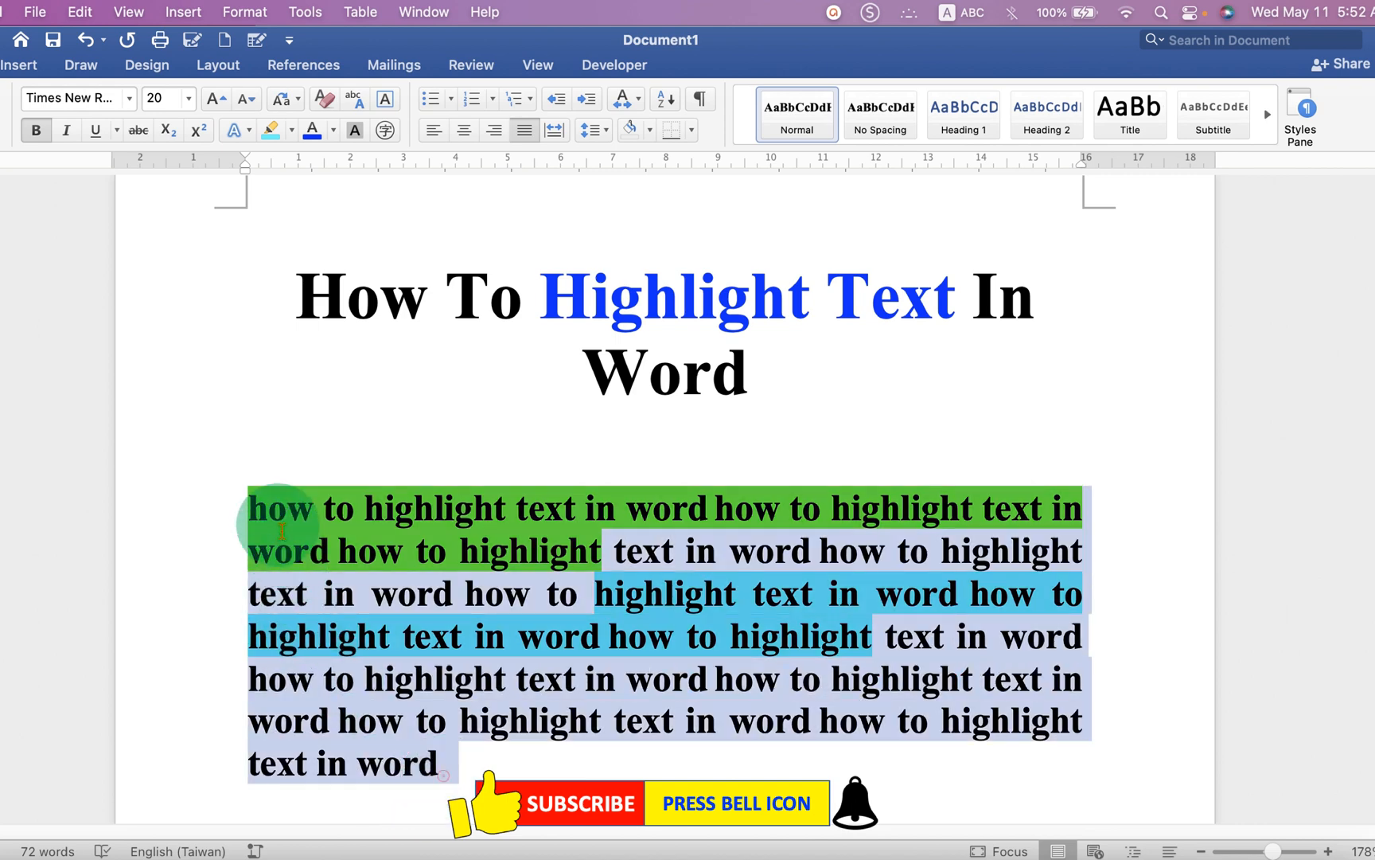
pyautogui.click(272, 130)
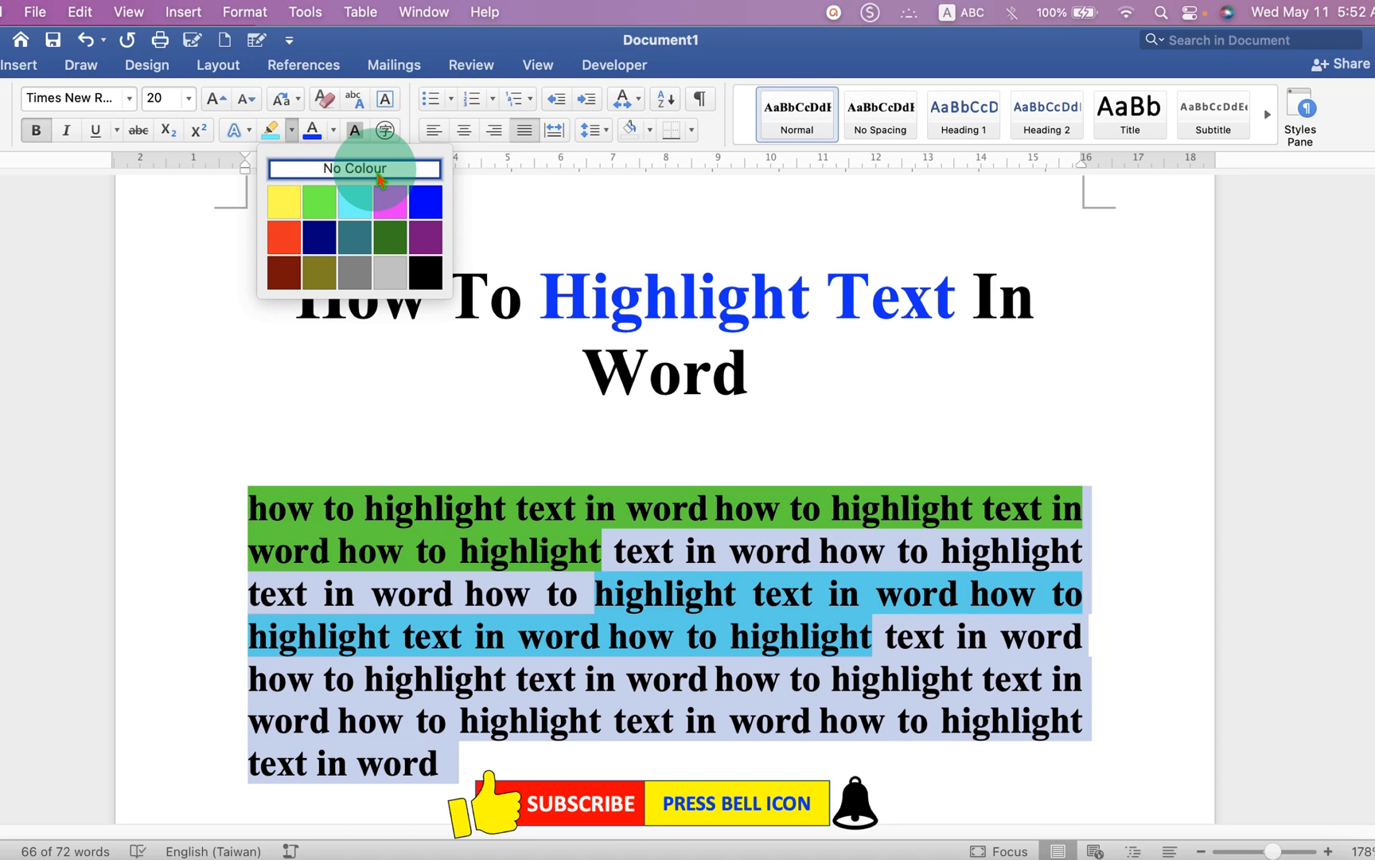
pyautogui.click(354, 168)
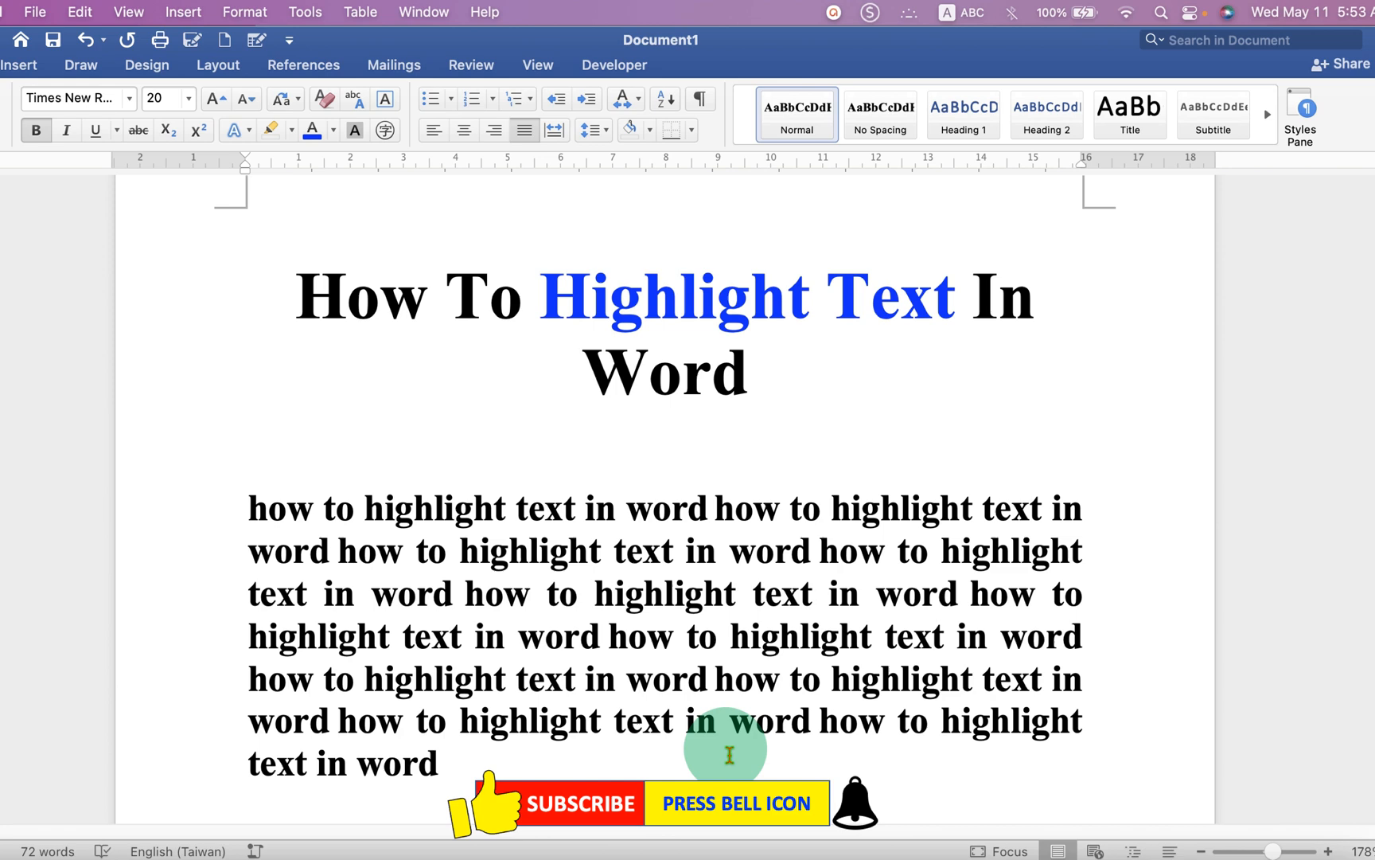
pyautogui.click(251, 507)
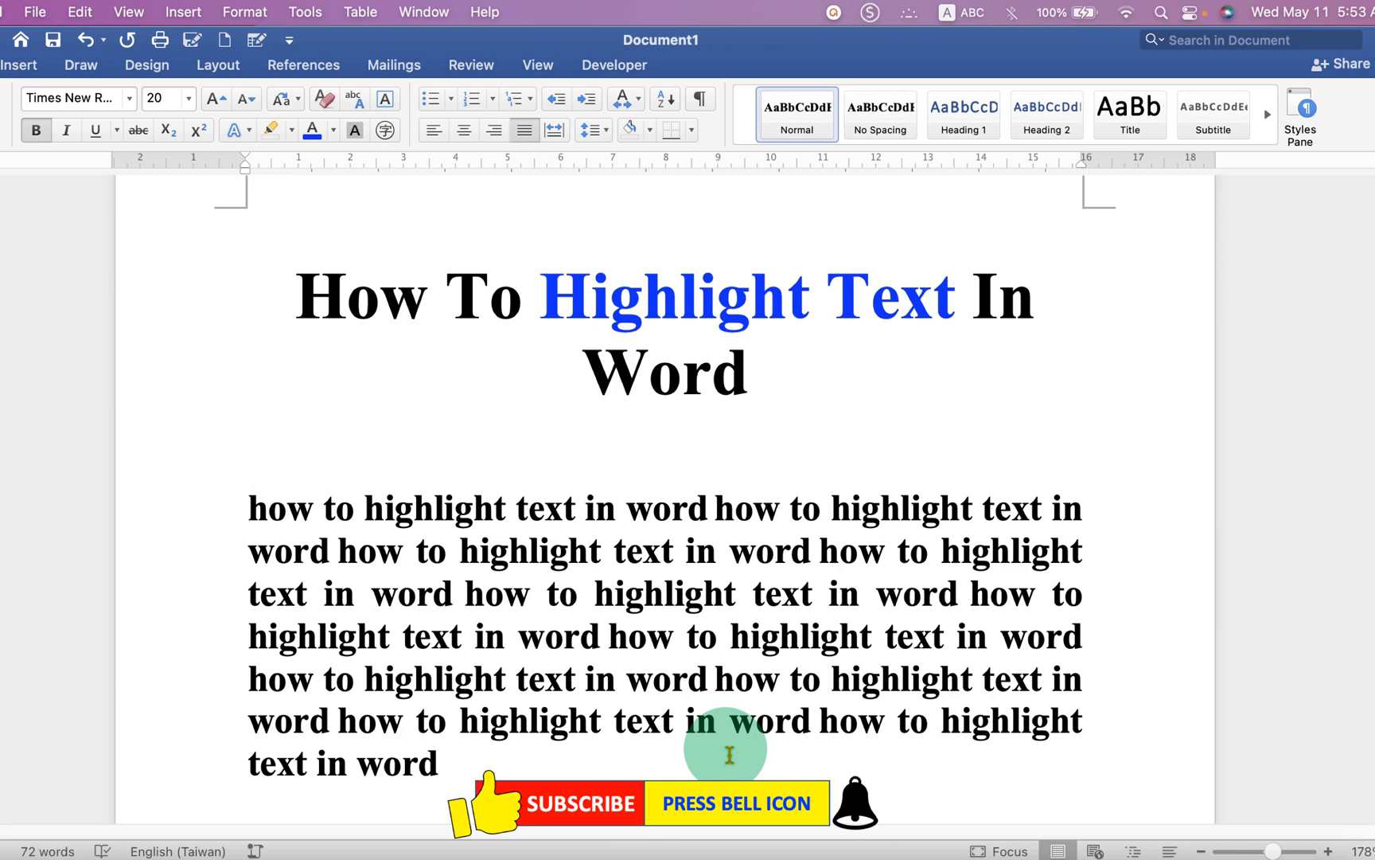
pyautogui.click(251, 507)
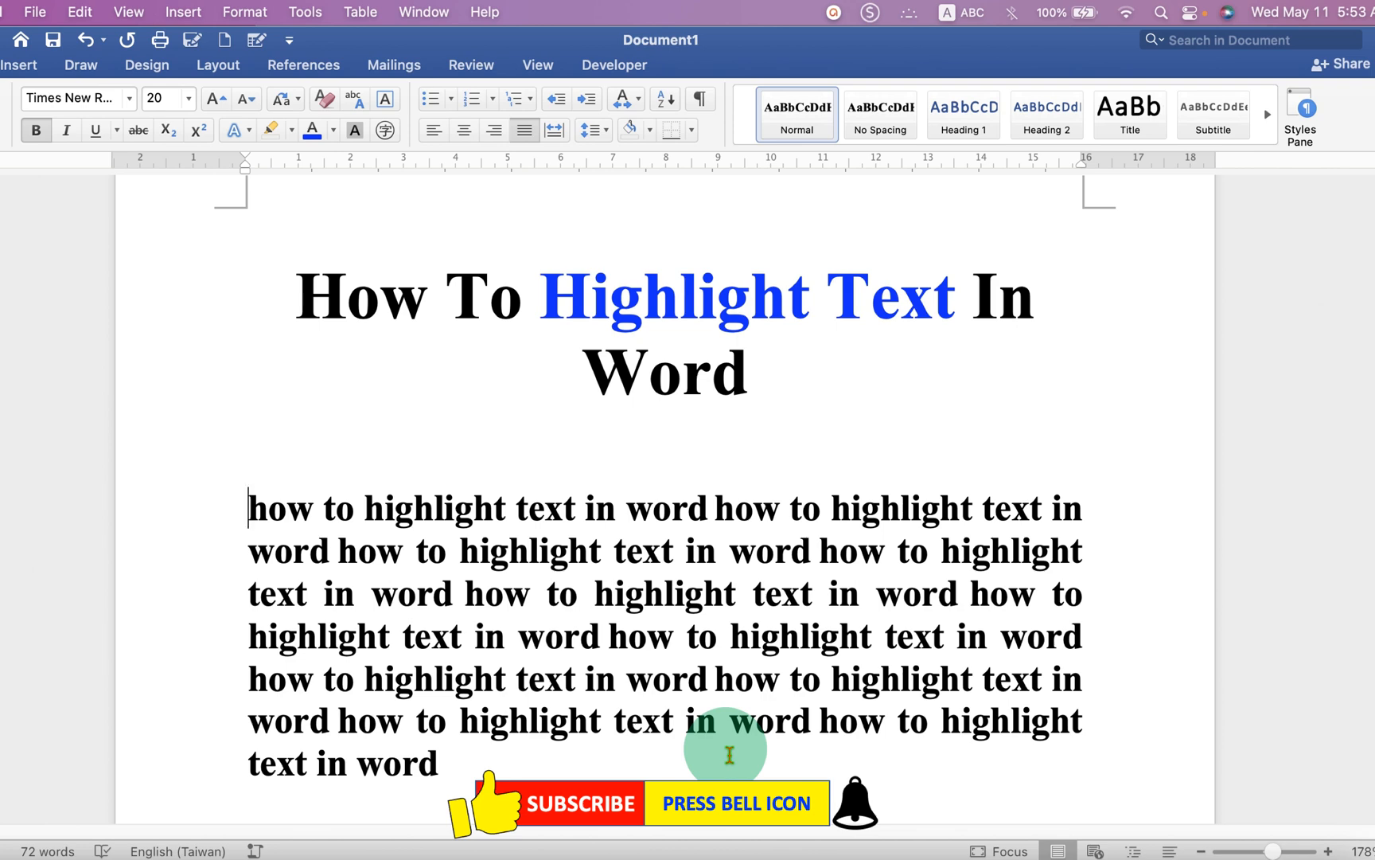